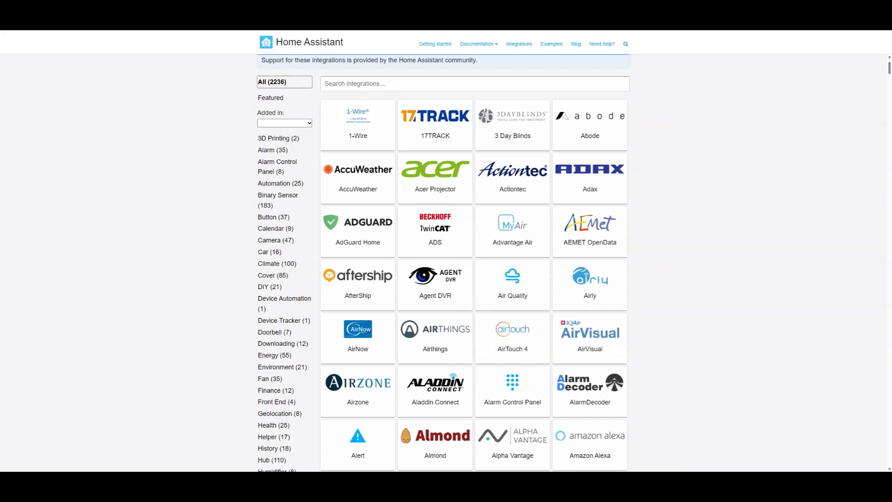
- Scroll down through the current Home Assistant dashboard view
{"action": "scroll", "scroll_direction": "down", "scroll_amount": 3}
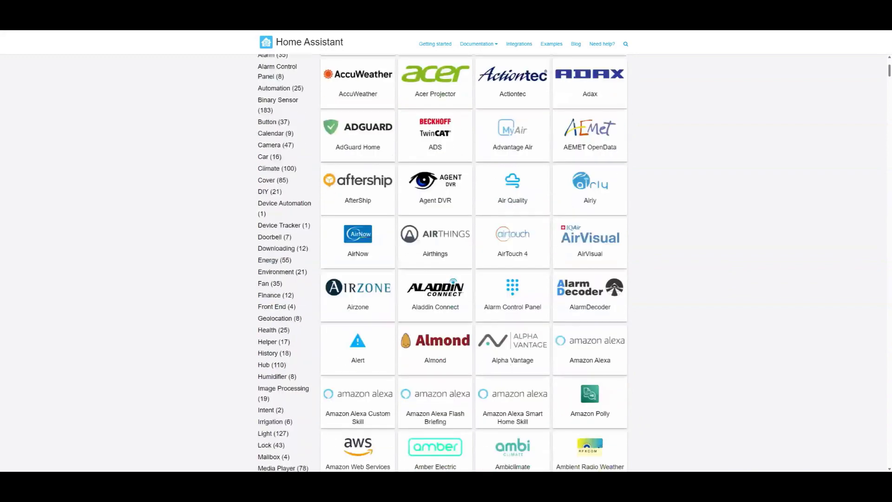
{"action": "scroll", "scroll_direction": "down", "scroll_amount": 3}
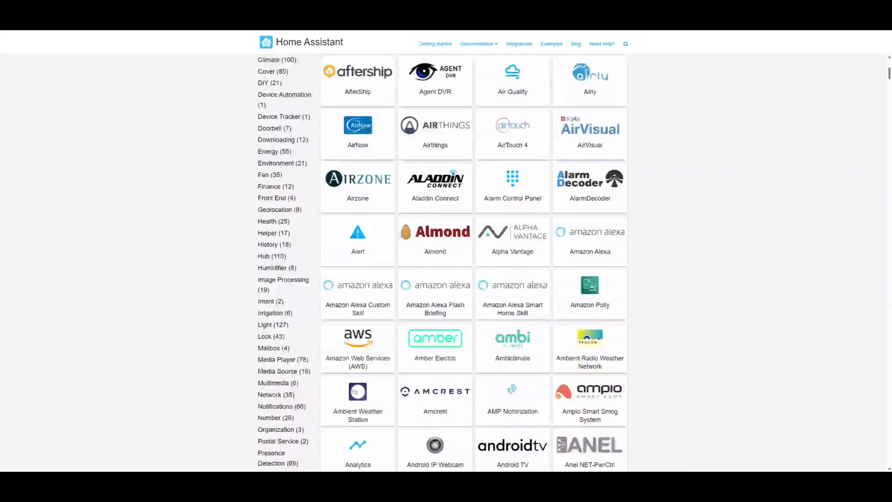
{"action": "scroll", "scroll_direction": "down", "scroll_amount": 3}
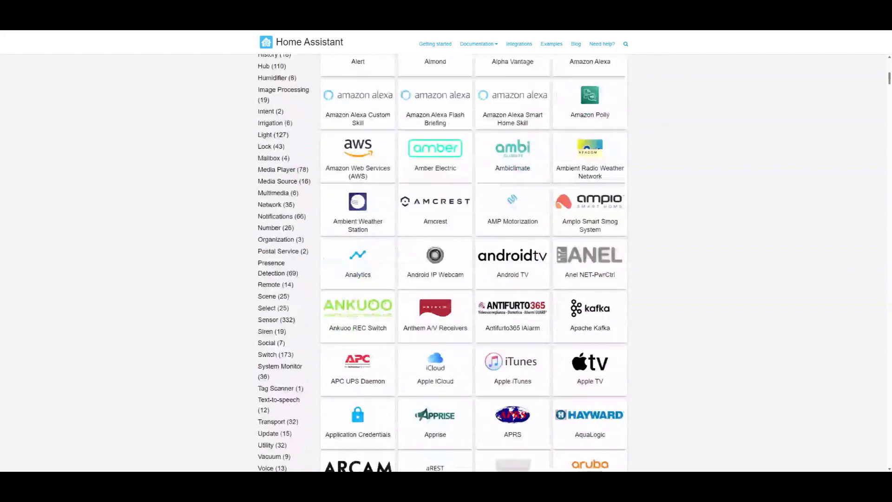
{"action": "scroll", "scroll_direction": "down", "scroll_amount": 3}
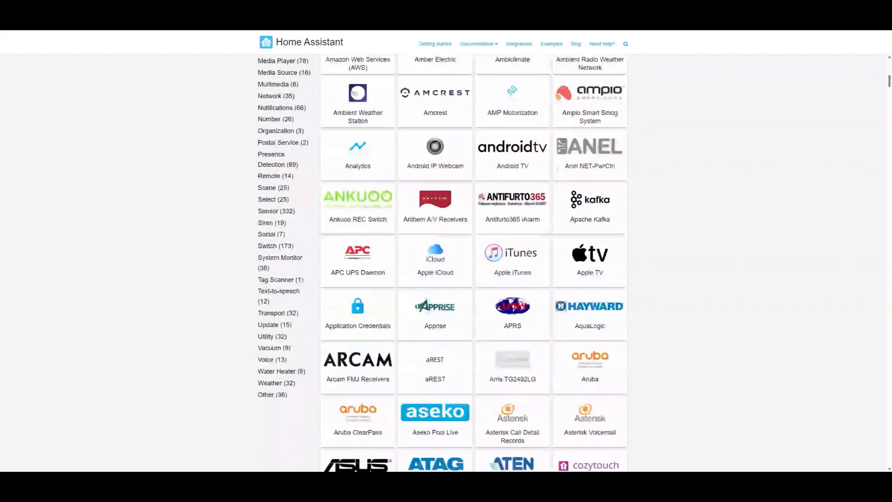
{"action": "scroll", "scroll_direction": "down", "scroll_amount": 3}
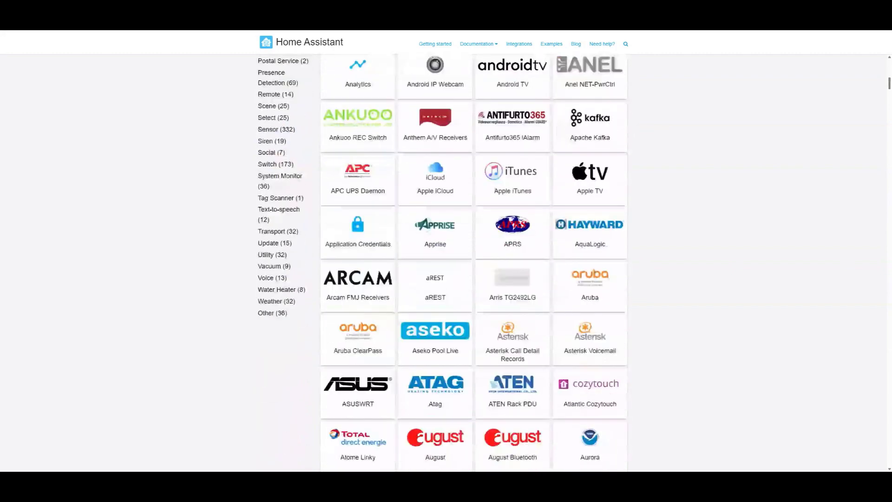
{"action": "scroll", "scroll_direction": "down", "scroll_amount": 3}
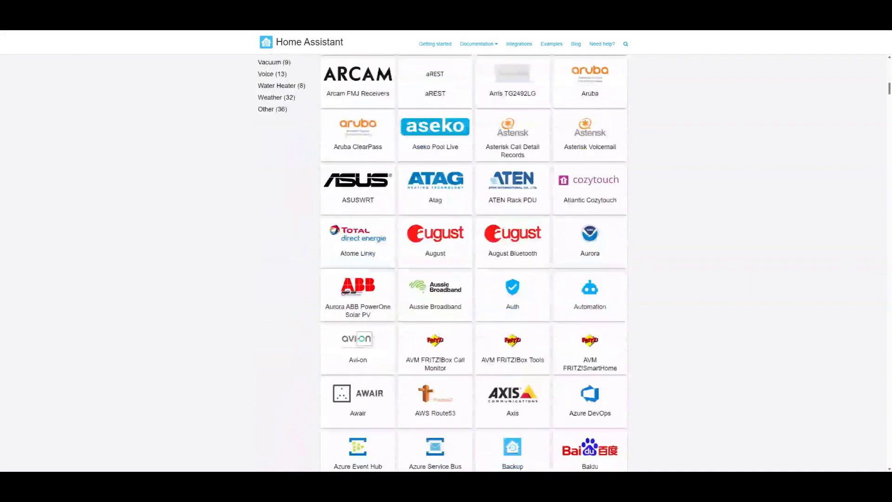
{"action": "scroll", "scroll_direction": "down", "scroll_amount": 3}
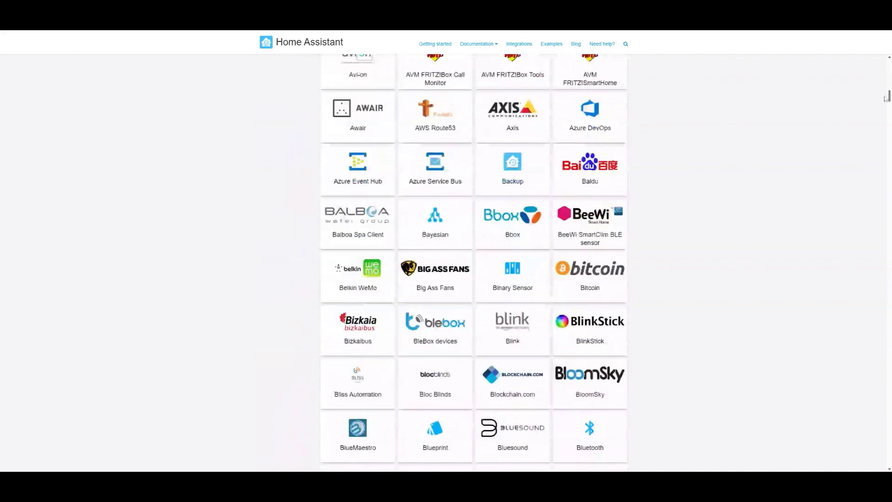
{"action": "scroll", "scroll_direction": "down", "scroll_amount": 3}
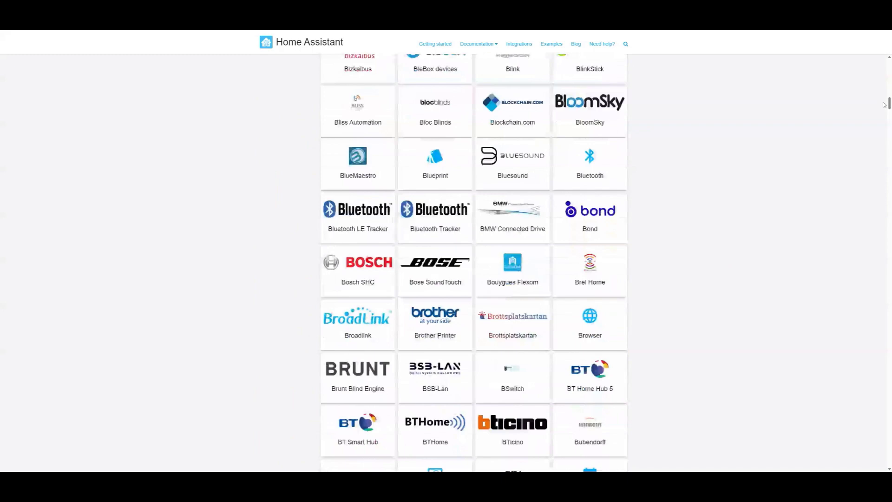
{"action": "scroll", "scroll_direction": "down", "scroll_amount": 3}
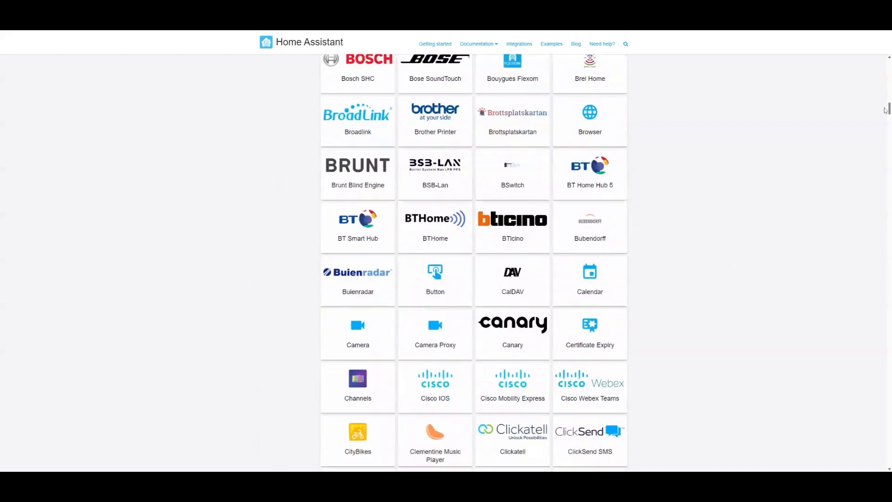
{"action": "scroll", "scroll_direction": "down", "scroll_amount": 3}
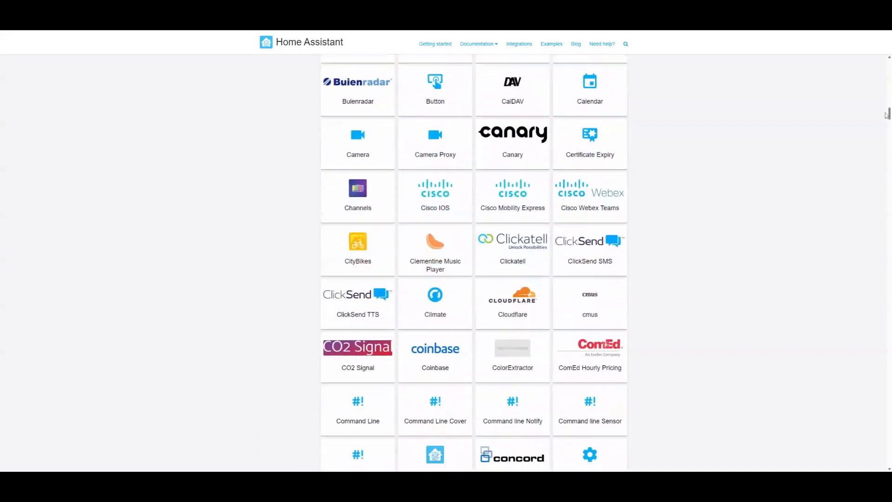
{"action": "scroll", "scroll_direction": "down", "scroll_amount": 3}
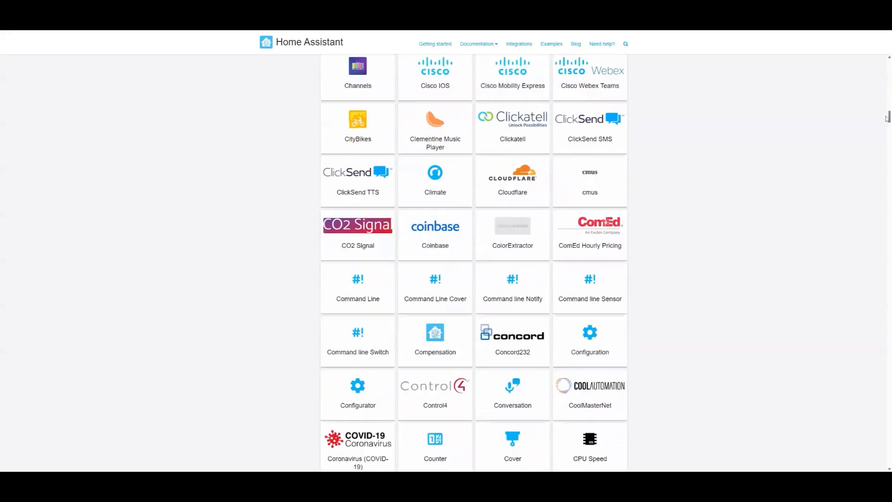
{"action": "scroll", "scroll_direction": "down", "scroll_amount": 3}
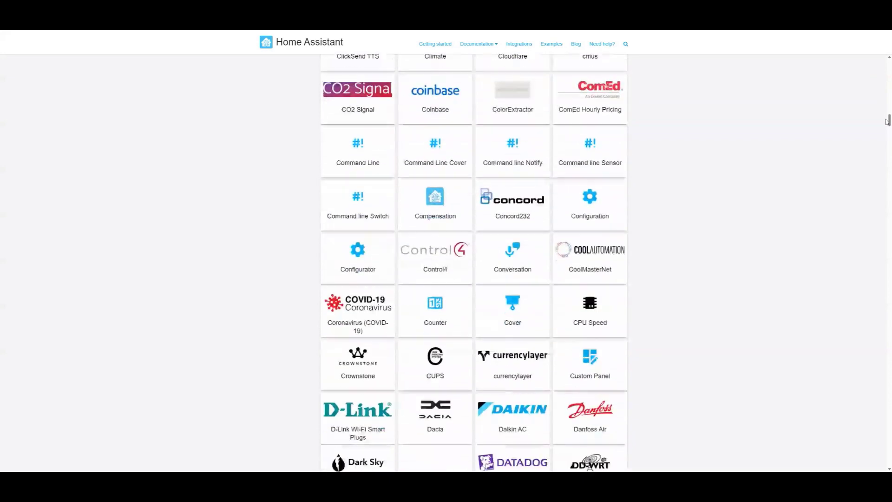
{"action": "scroll", "scroll_direction": "down", "scroll_amount": 3}
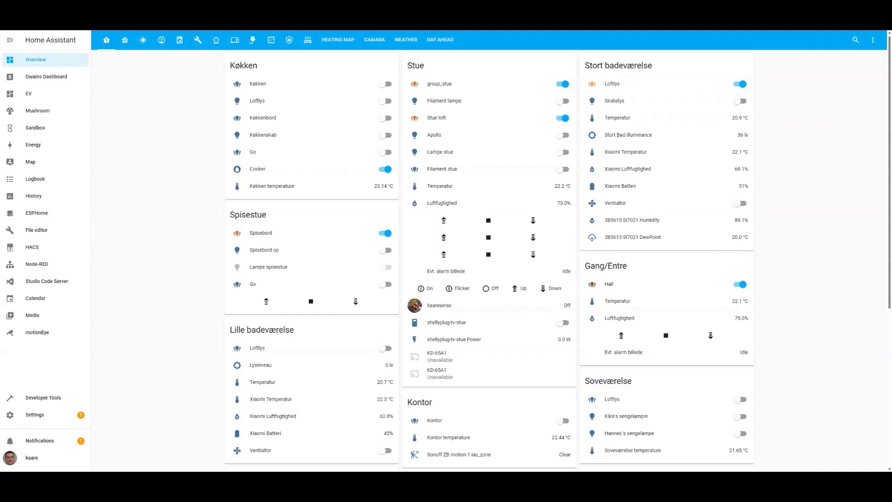
- Show the office and workshop view, then the electricity prices and power consumption view
{"action": "left_click", "coordinate": [124, 40]}
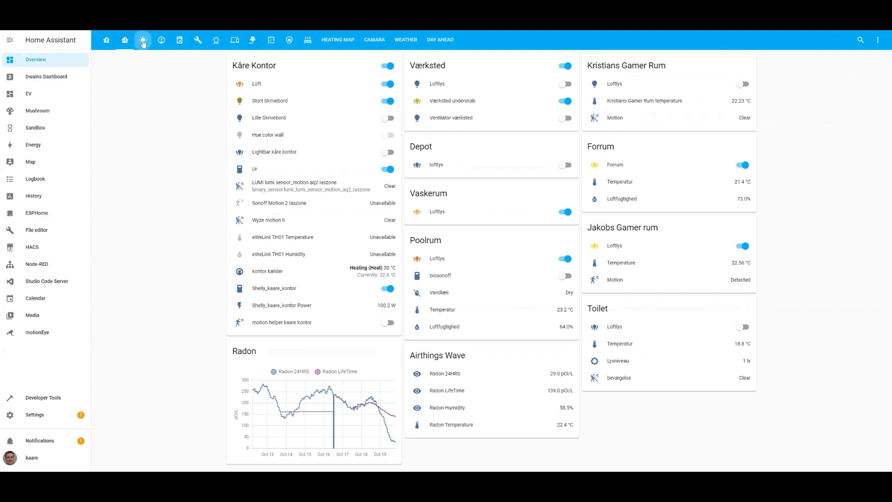
{"action": "left_click", "coordinate": [161, 40]}
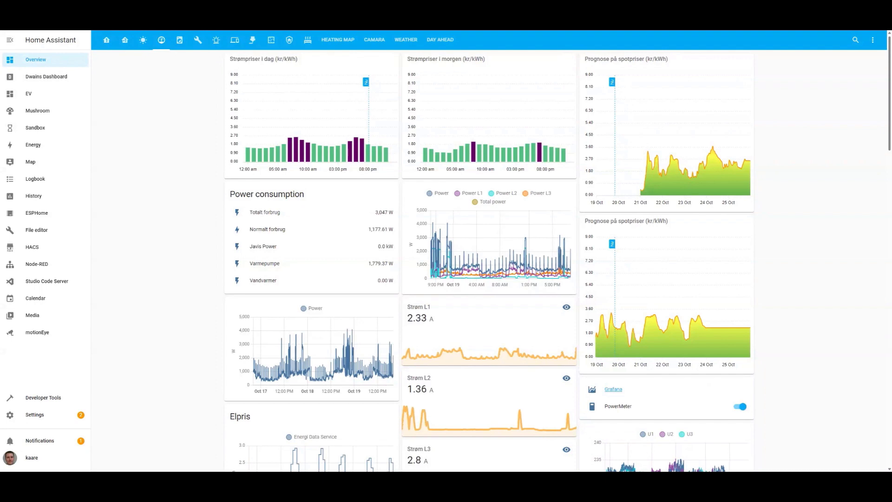
{"action": "left_click", "coordinate": [32, 246]}
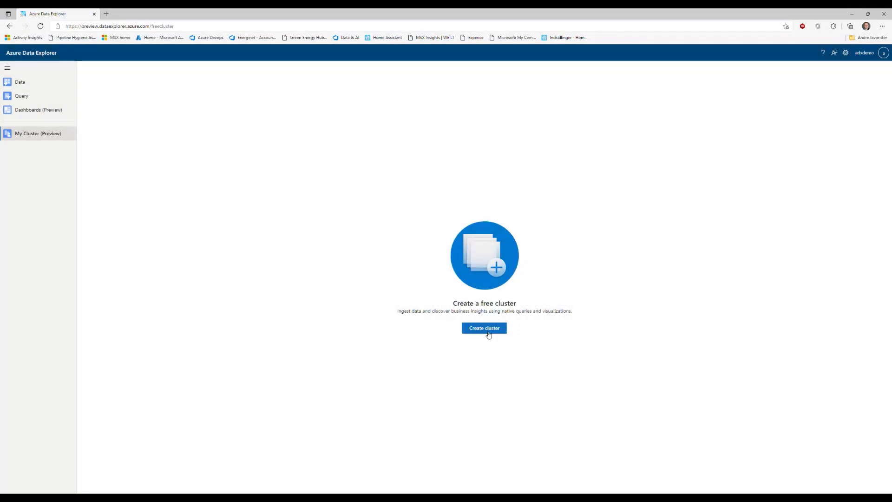
- Create free cluster 'HA' with database 'HomeAssistant', accepting the terms of service
{"action": "left_click", "coordinate": [483, 327]}
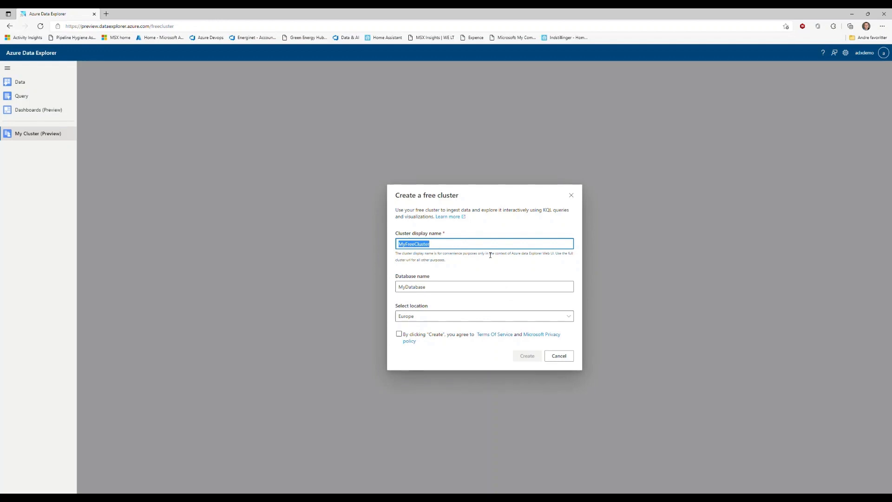
{"action": "key", "text": "Delete"}
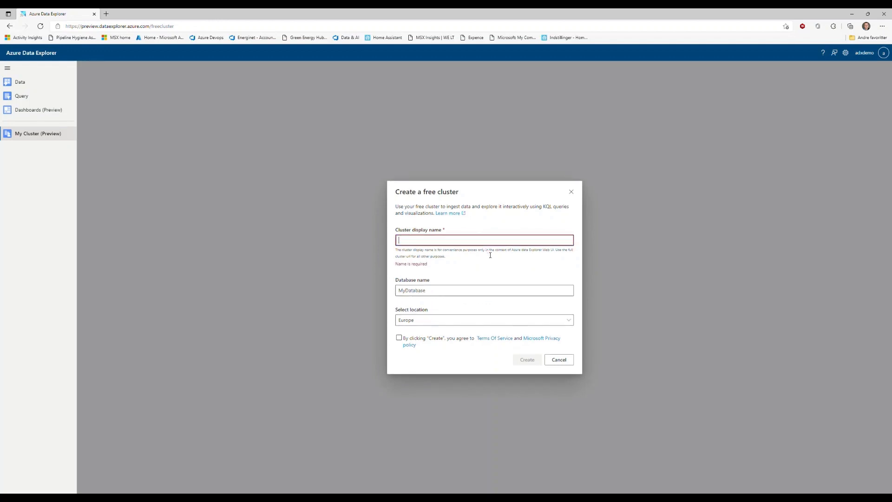
{"action": "type", "text": "HA"}
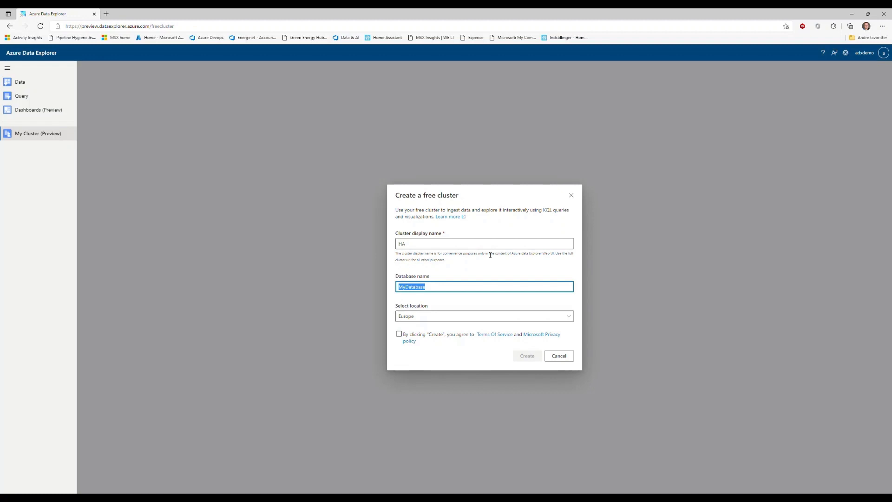
{"action": "type", "text": "HomeAssistant"}
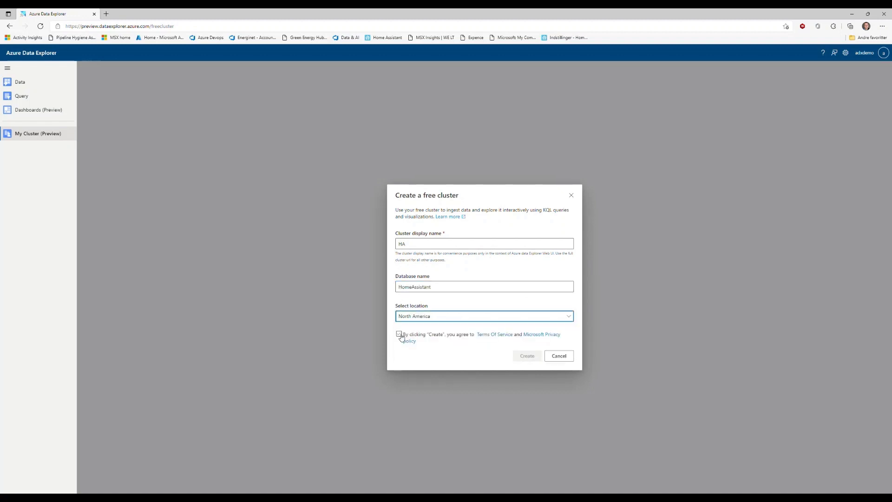
{"action": "left_click", "coordinate": [526, 356]}
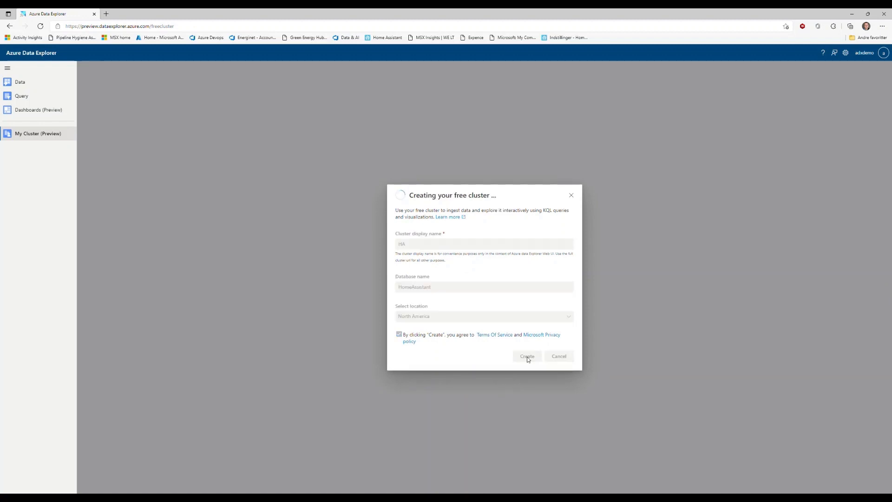
{"action": "left_click", "coordinate": [525, 355]}
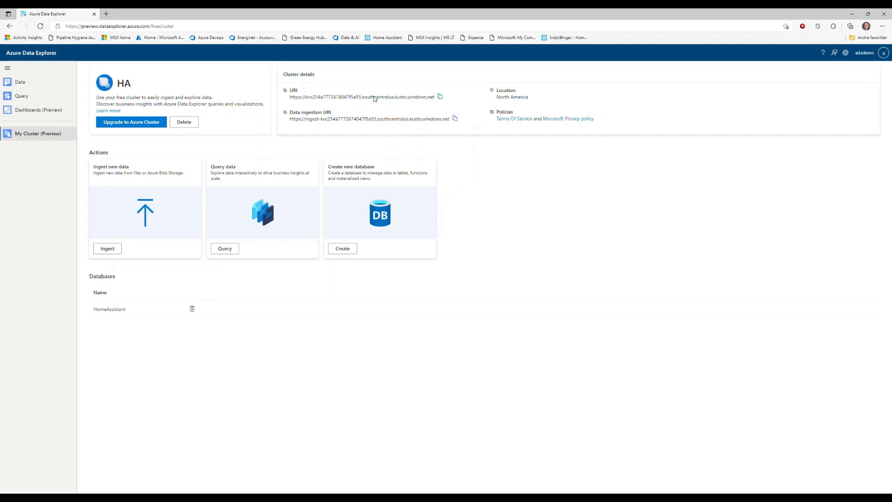
{"action": "mouse_move", "coordinate": [363, 121]}
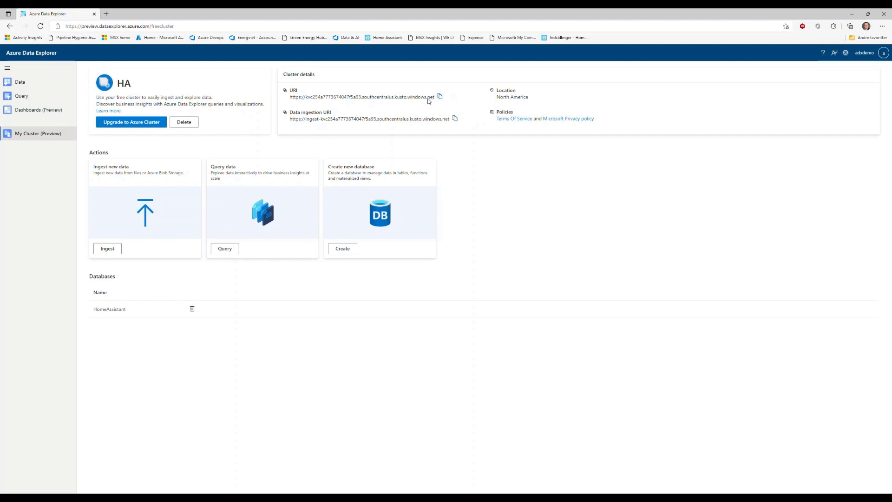
{"action": "mouse_move", "coordinate": [22, 98]}
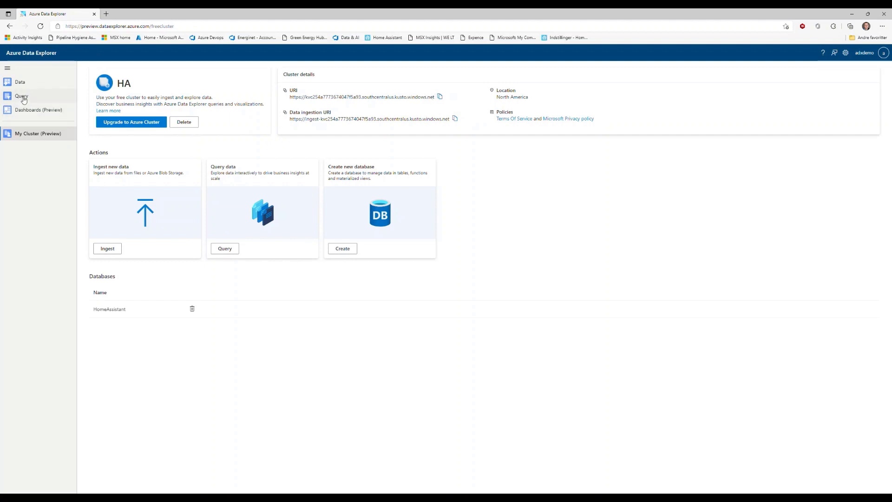
- Open the Query editor for the HA cluster's HomeAssistant database
{"action": "left_click", "coordinate": [21, 96]}
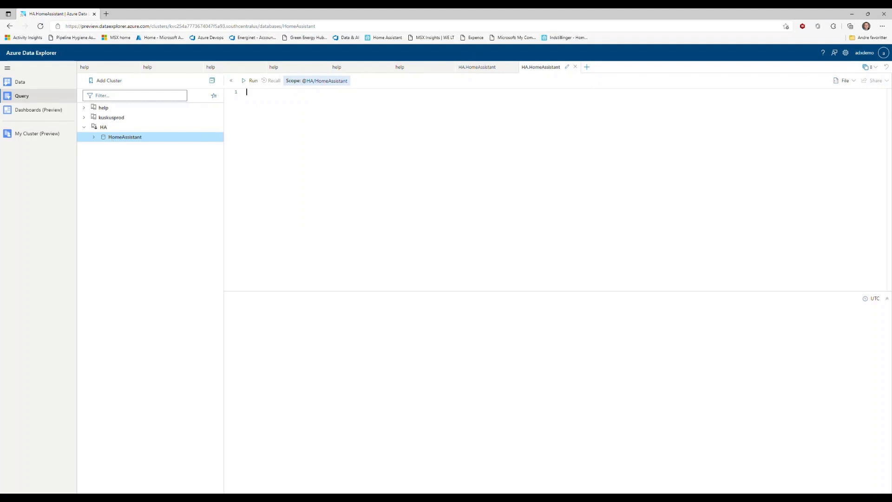
- Run .create table HAdevStreamFree (entity_id, state, attributes…) plus the ingestor and viewer grants
{"action": "type", "text": ".create table HAdevStreamFree (entity_id: string, state: string, attributes: dynamic, last_changed: datetime, last_updated: datetime, context: dynamic)"}
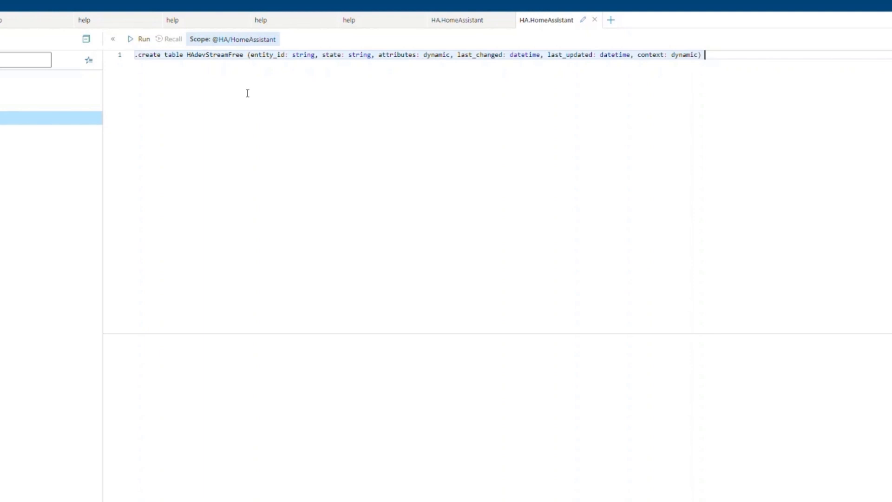
{"action": "left_click", "coordinate": [140, 39]}
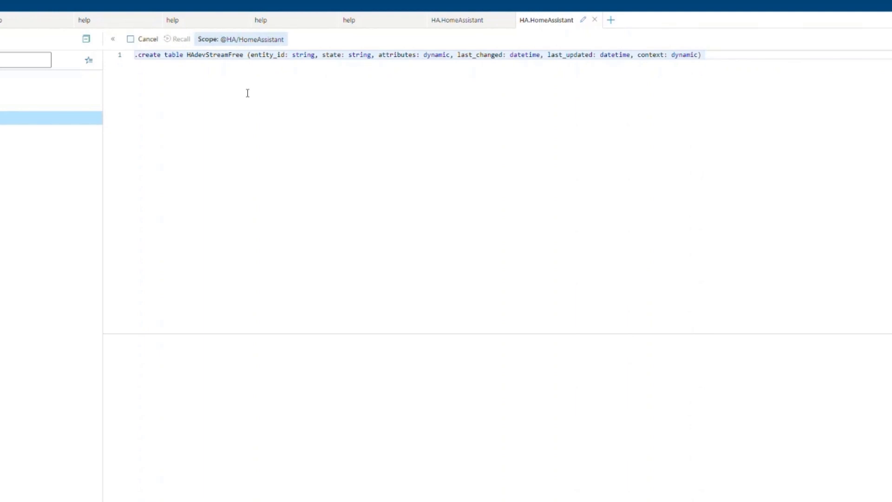
{"action": "left_click", "coordinate": [144, 39]}
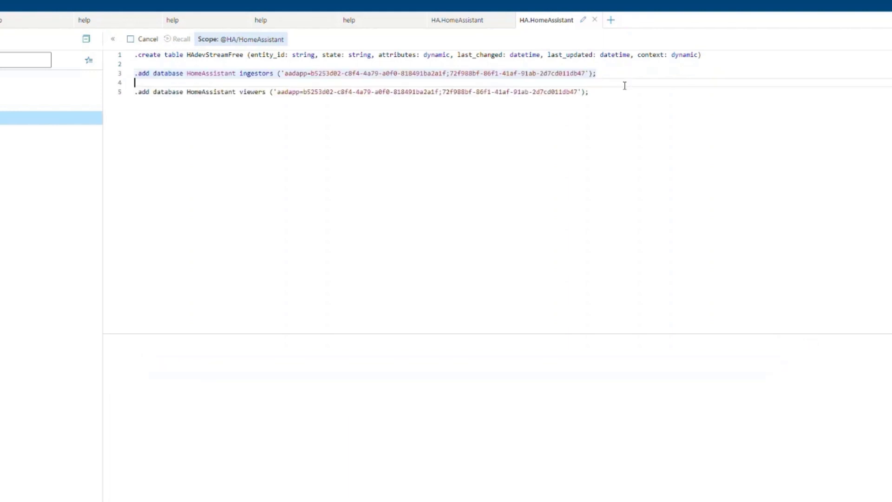
{"action": "left_click", "coordinate": [143, 39]}
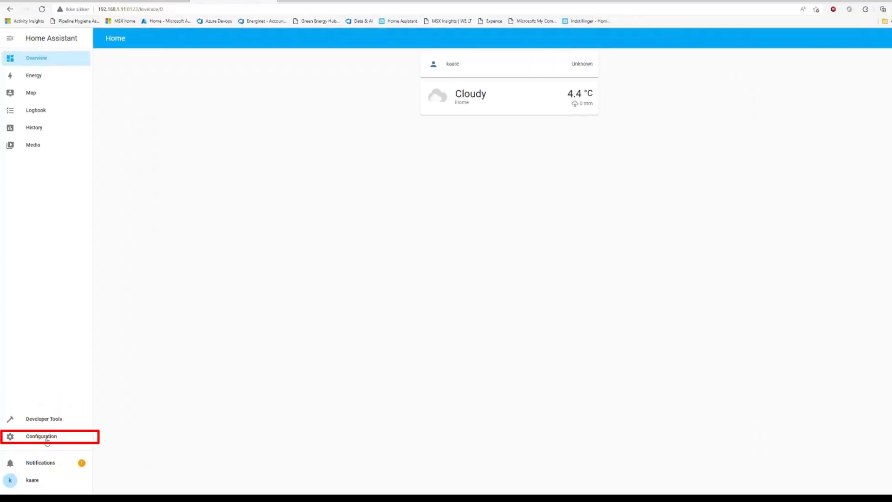
- Add a new integration from Configuration, searching 'az' to pick Azure Data Explorer
{"action": "left_click", "coordinate": [41, 436]}
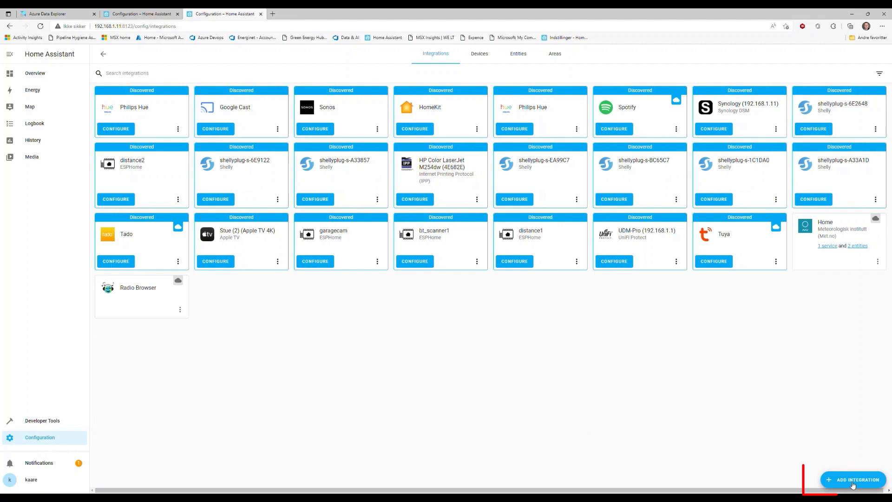
{"action": "left_click", "coordinate": [854, 479]}
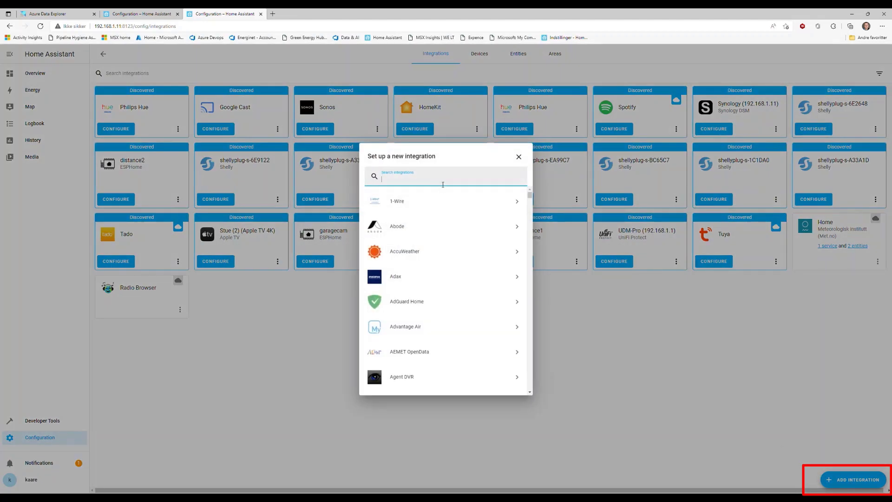
{"action": "type", "text": "az"}
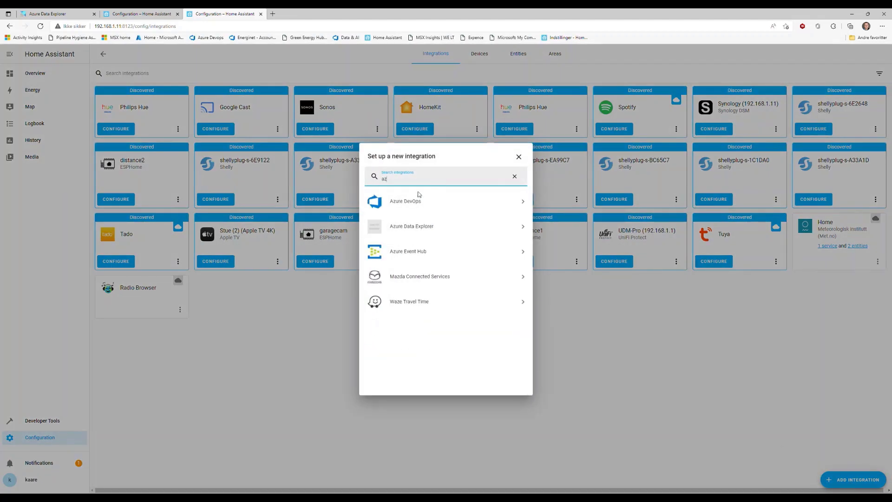
{"action": "left_click", "coordinate": [411, 226]}
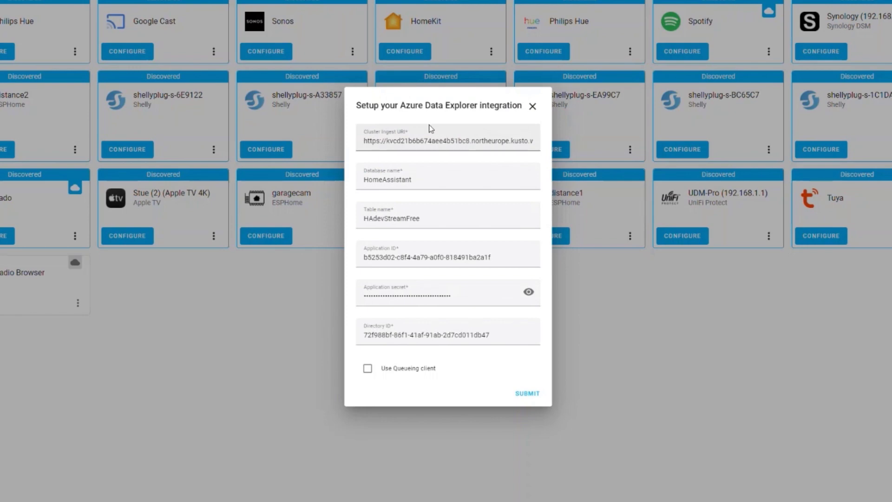
{"action": "mouse_move", "coordinate": [431, 129]}
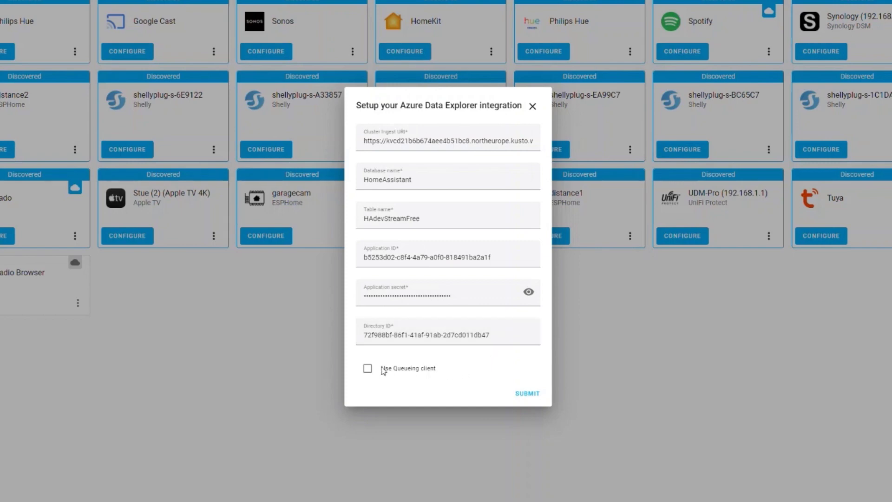
- Enable the queueing client, submit the integration settings, and dismiss the success confirmation
{"action": "left_click", "coordinate": [367, 368]}
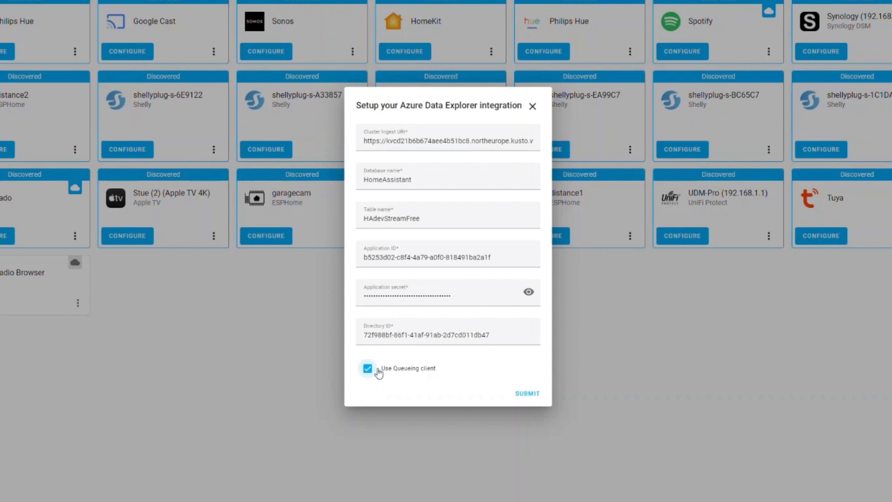
{"action": "mouse_move", "coordinate": [405, 374]}
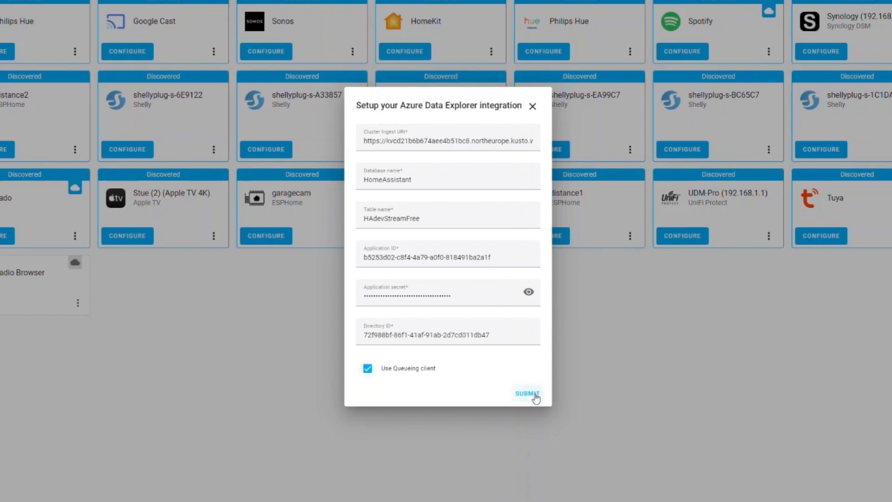
{"action": "left_click", "coordinate": [526, 393]}
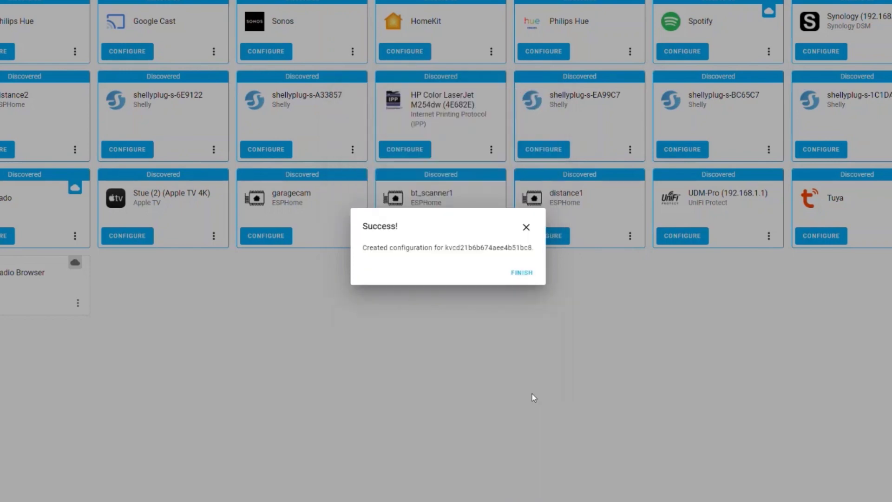
{"action": "mouse_move", "coordinate": [485, 276]}
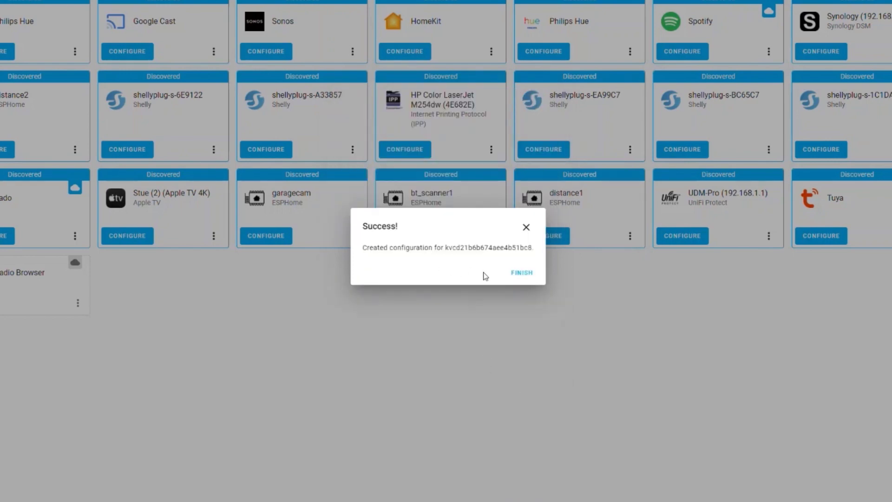
{"action": "left_click", "coordinate": [519, 273]}
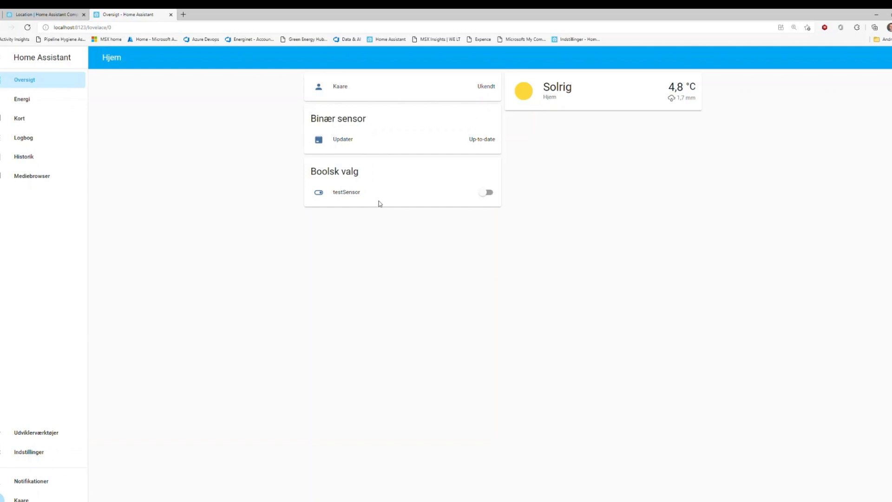
{"action": "mouse_move", "coordinate": [469, 221]}
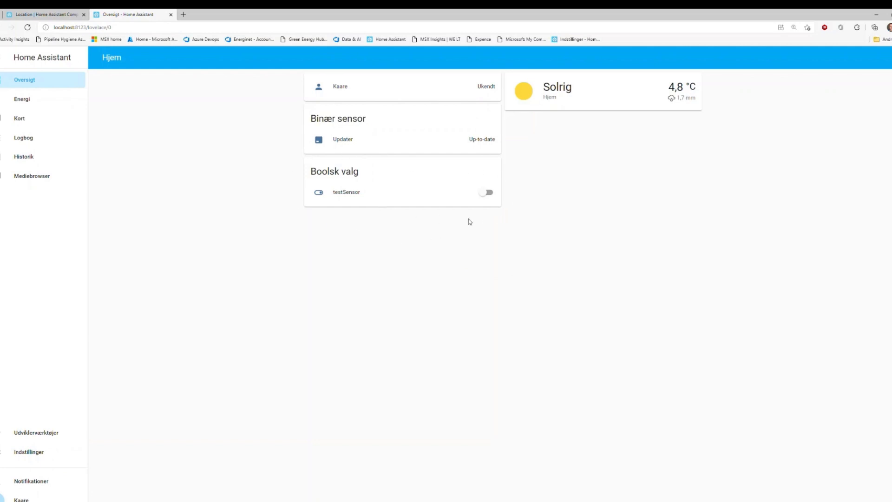
- Turn the testSensor boolean on and return to the Azure Data Explorer tab
{"action": "left_click", "coordinate": [484, 192]}
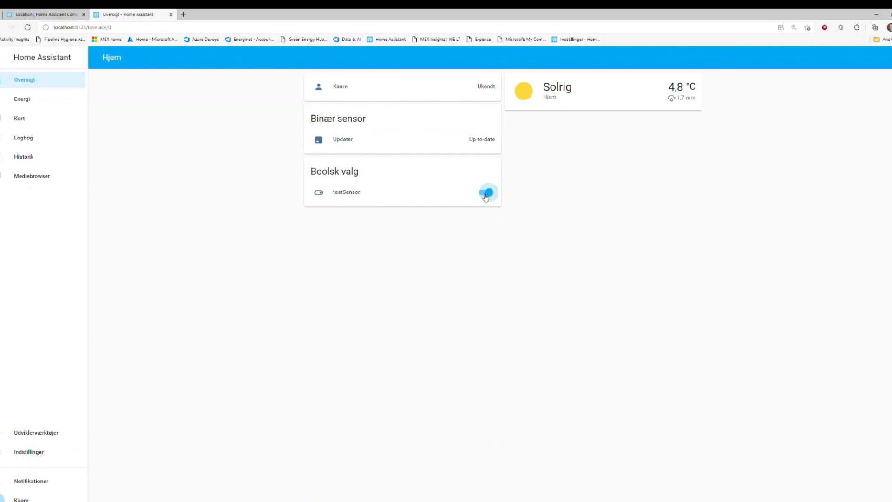
{"action": "left_click", "coordinate": [218, 15]}
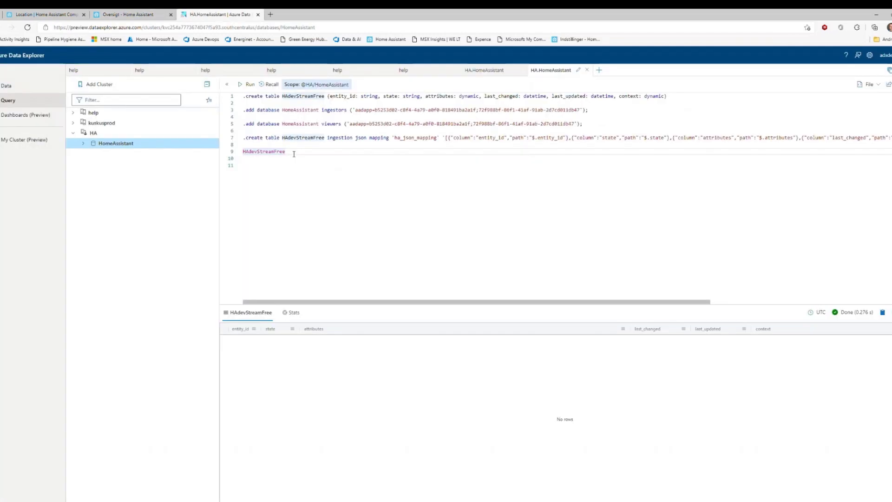
- Rerun the HAdevStreamFree query to look for incoming Home Assistant rows
{"action": "left_click", "coordinate": [247, 84]}
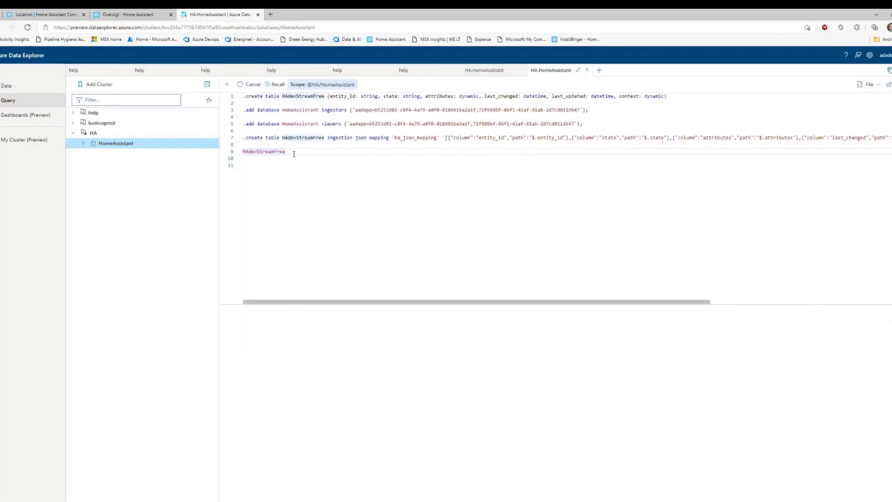
{"action": "left_click", "coordinate": [250, 84]}
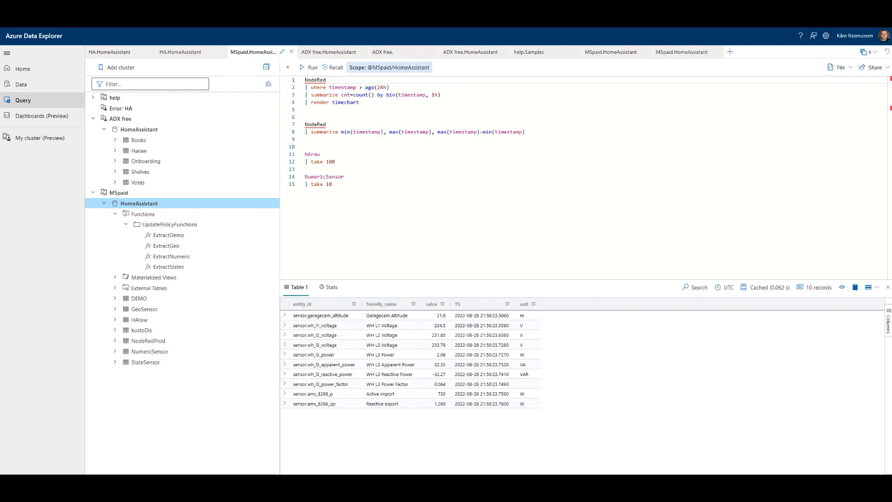
- Run 'NumericSensor | take 10' in the MSpaid cluster query tab
{"action": "left_click", "coordinate": [311, 67]}
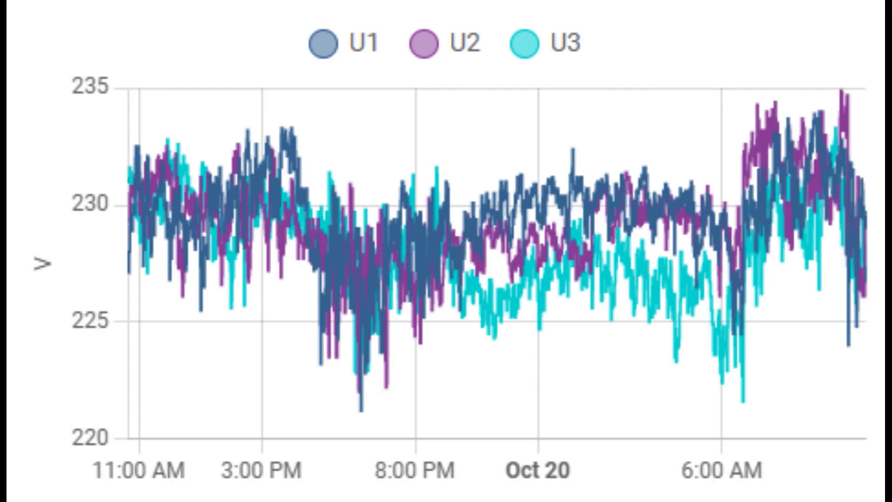